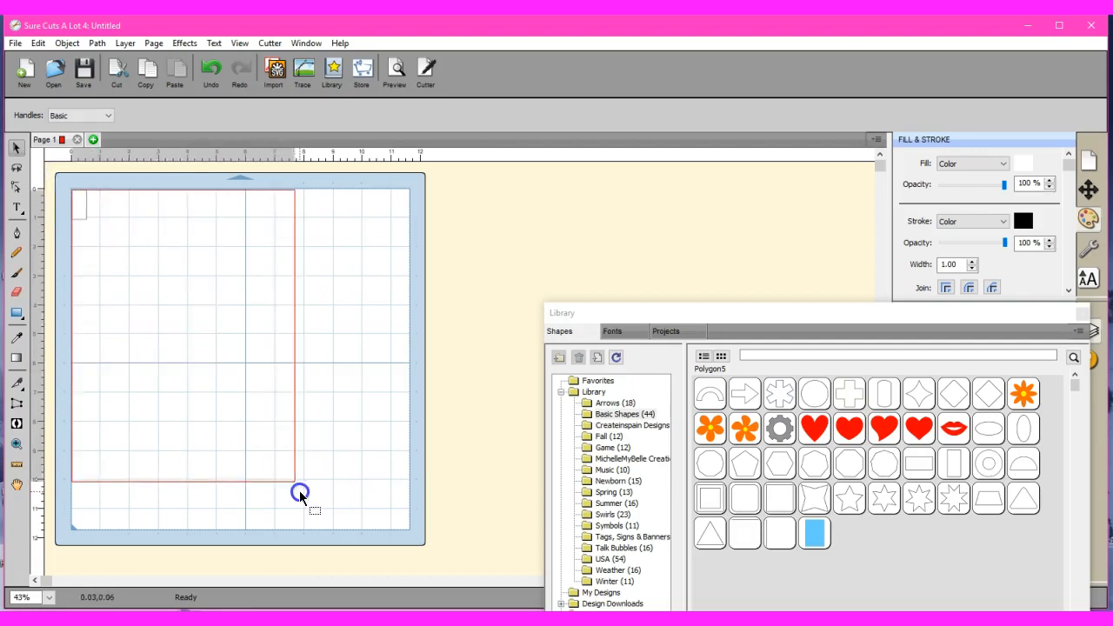
Step: Draw a page-sized panel rectangle and a wide, shorter rectangle inside its upper area
drag(300, 493, 311, 528)
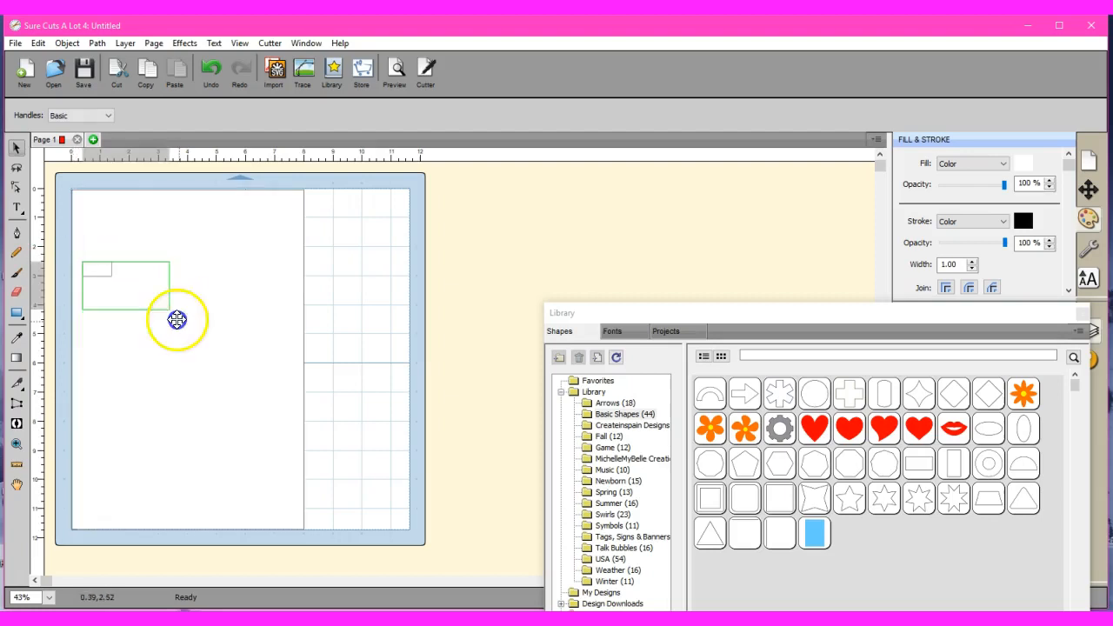
drag(176, 319, 308, 345)
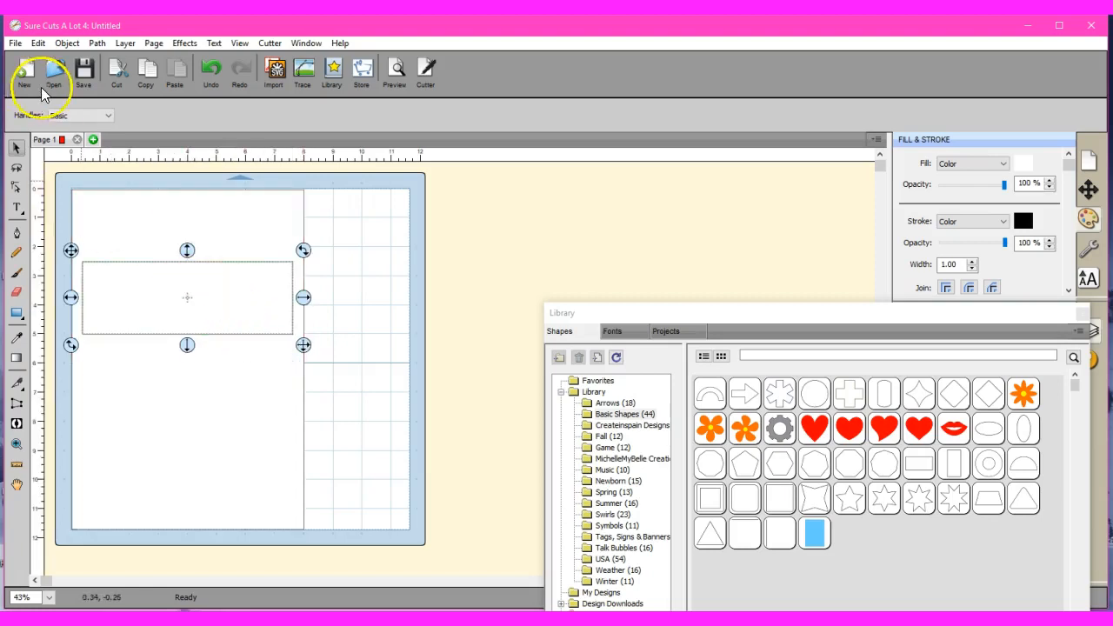
Step: Duplicate the wide rectangle as 1 column by 2 rows, giving two copies on the panel
click(66, 43)
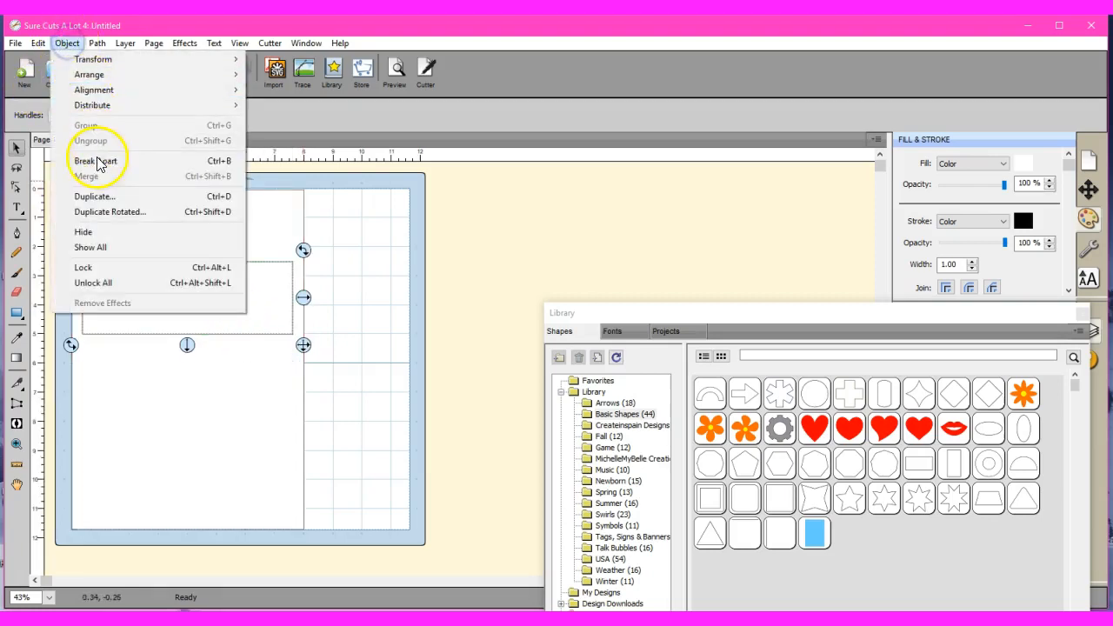
click(95, 196)
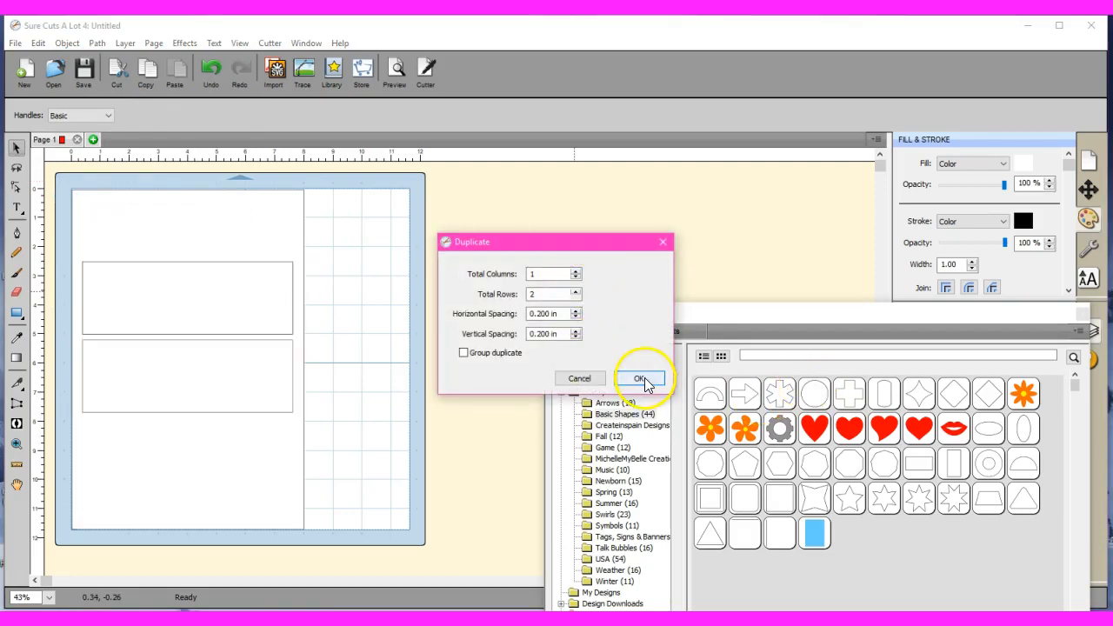
click(639, 378)
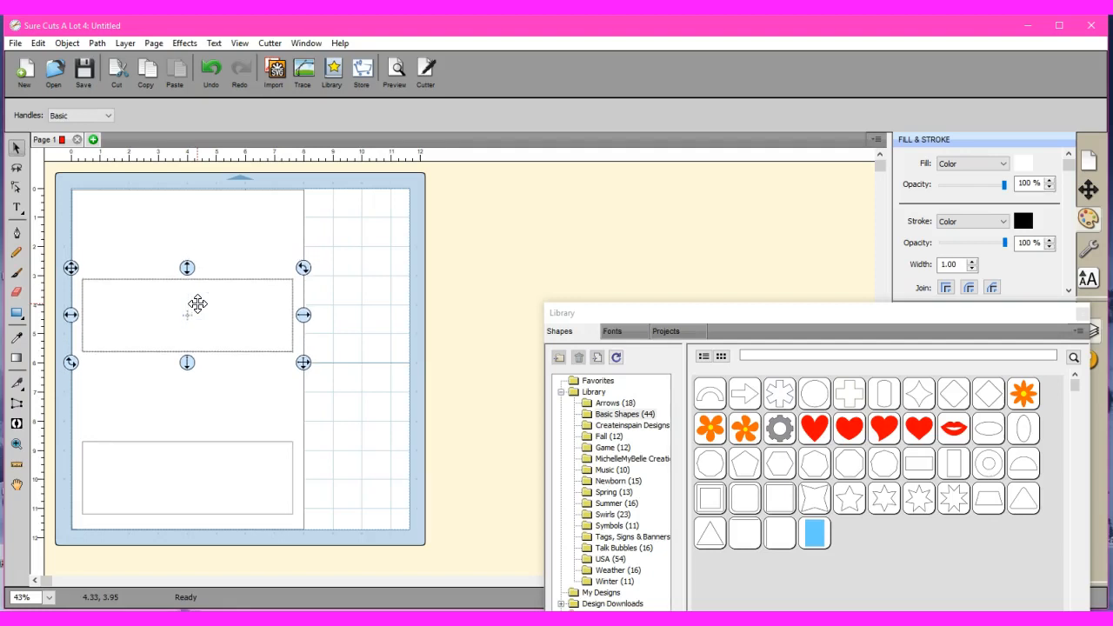
Step: Select the panel with both wide rectangles and subtract the rectangles using a Path function
click(74, 194)
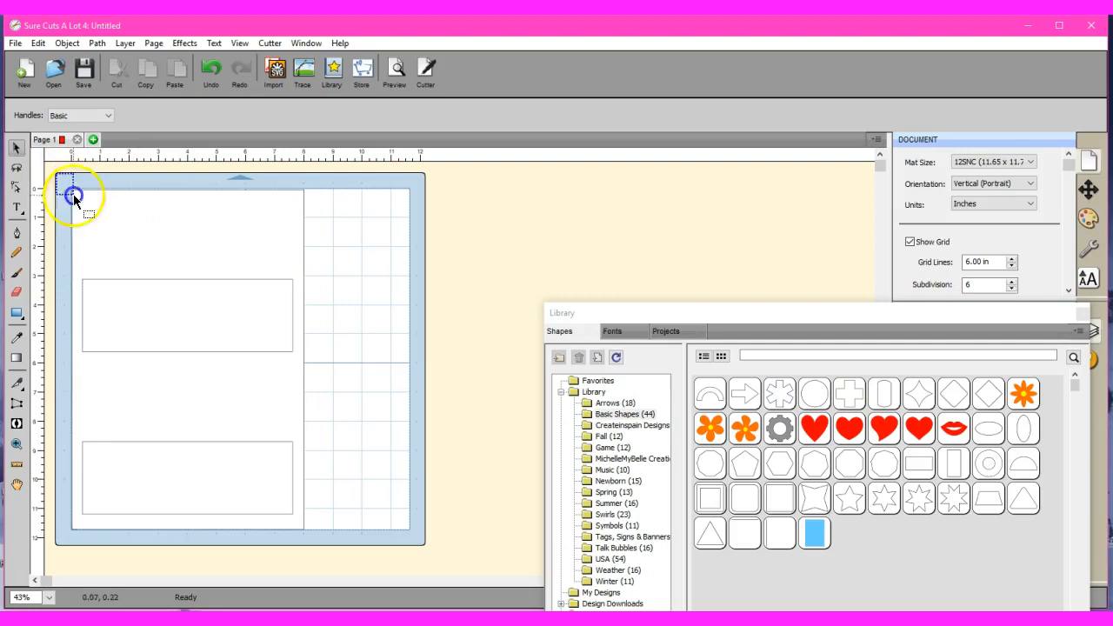
drag(74, 194, 326, 526)
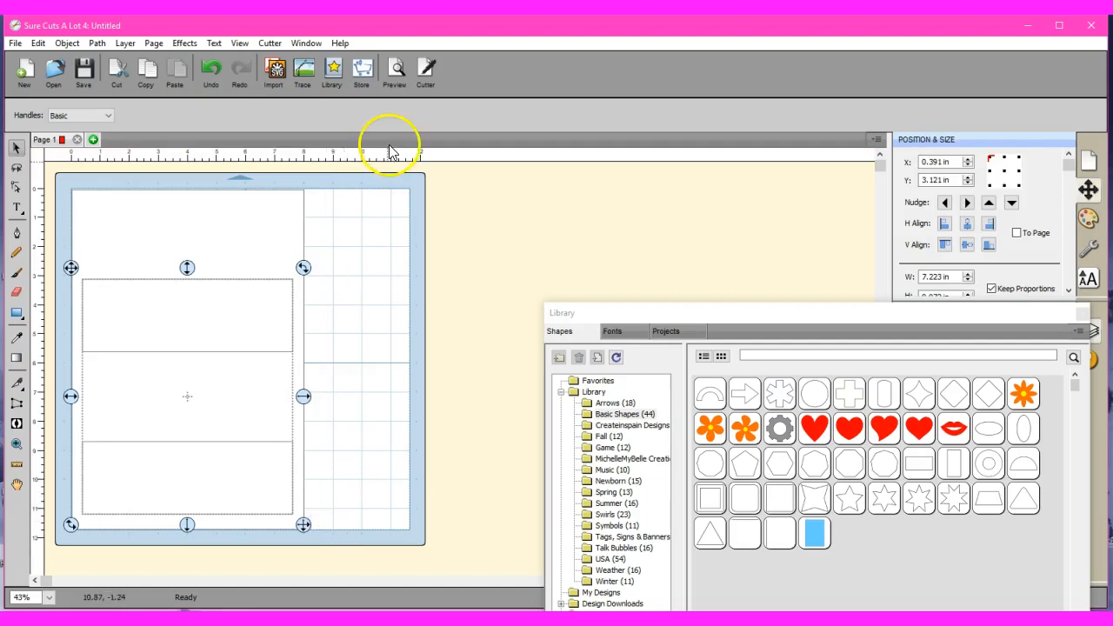
click(67, 43)
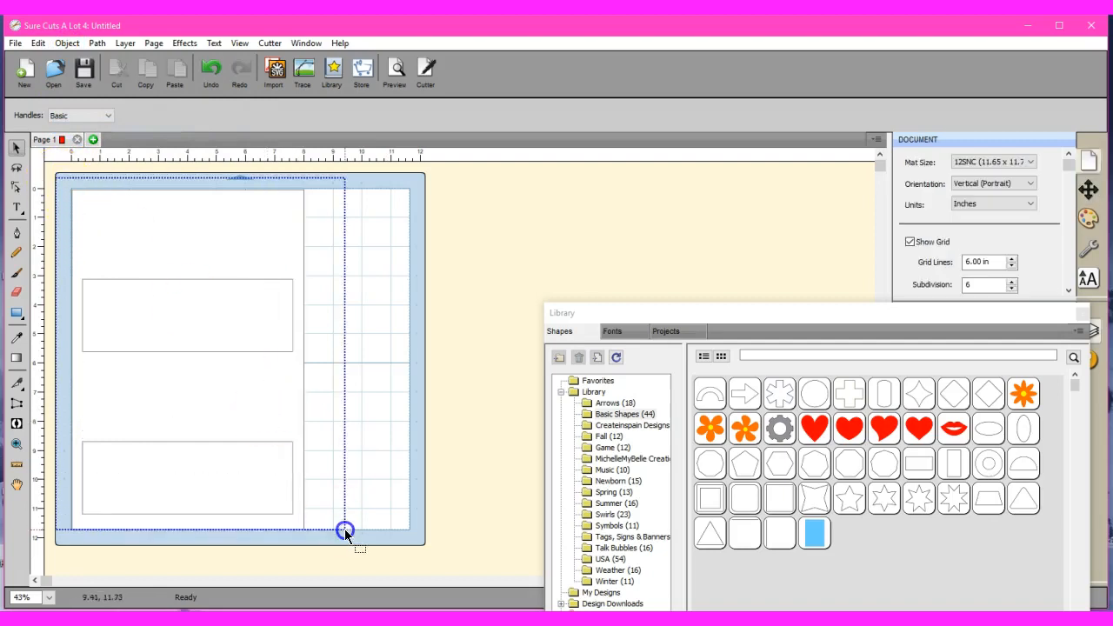
click(346, 531)
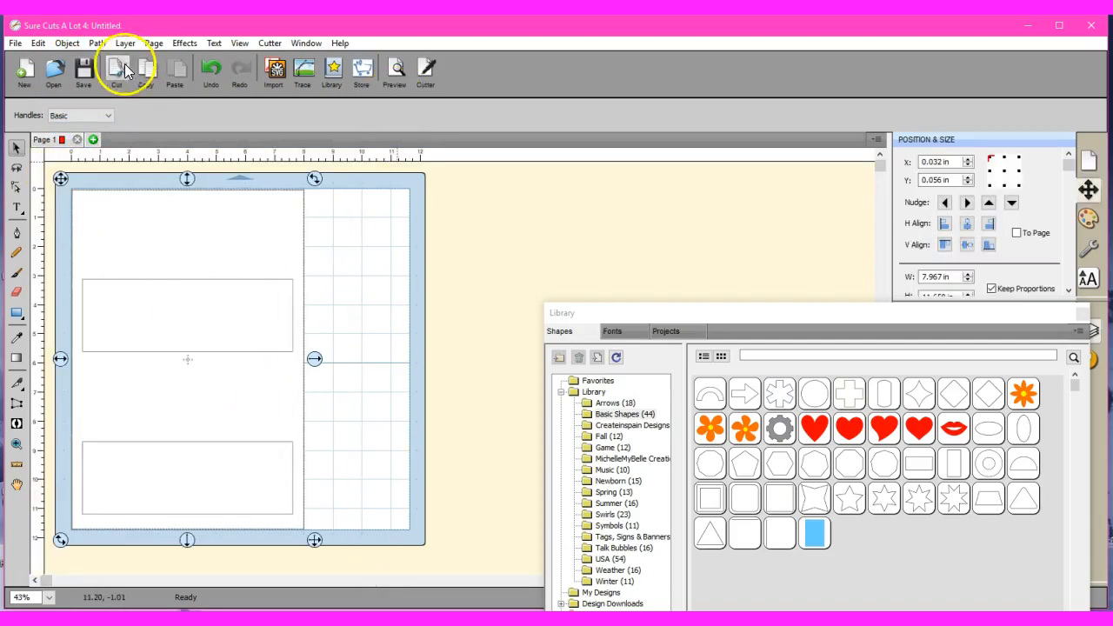
click(96, 43)
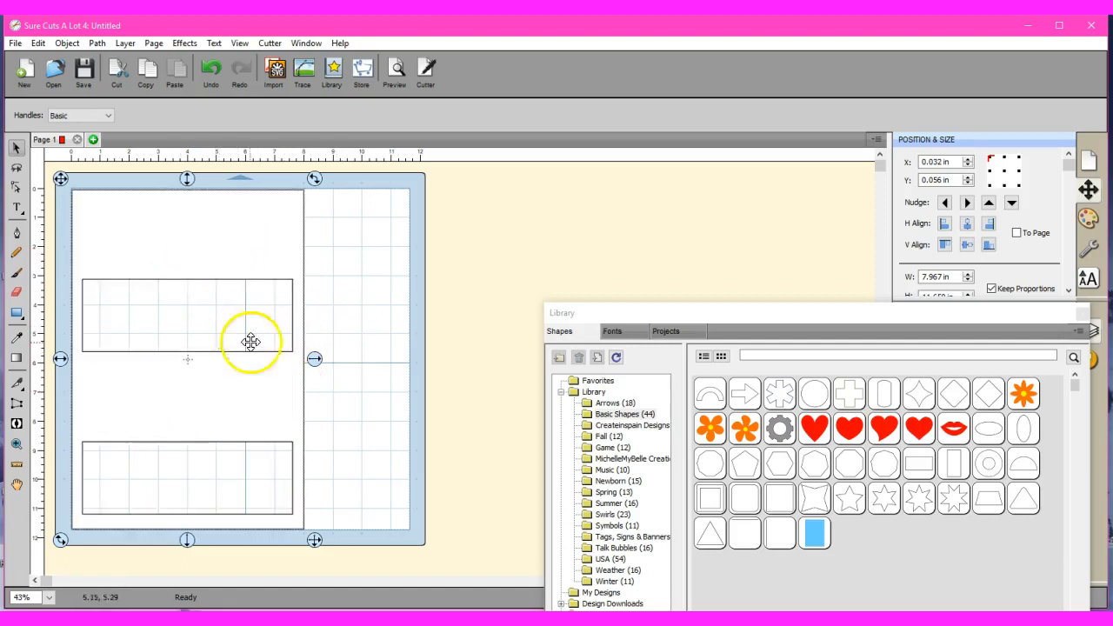
mouse_move(756, 326)
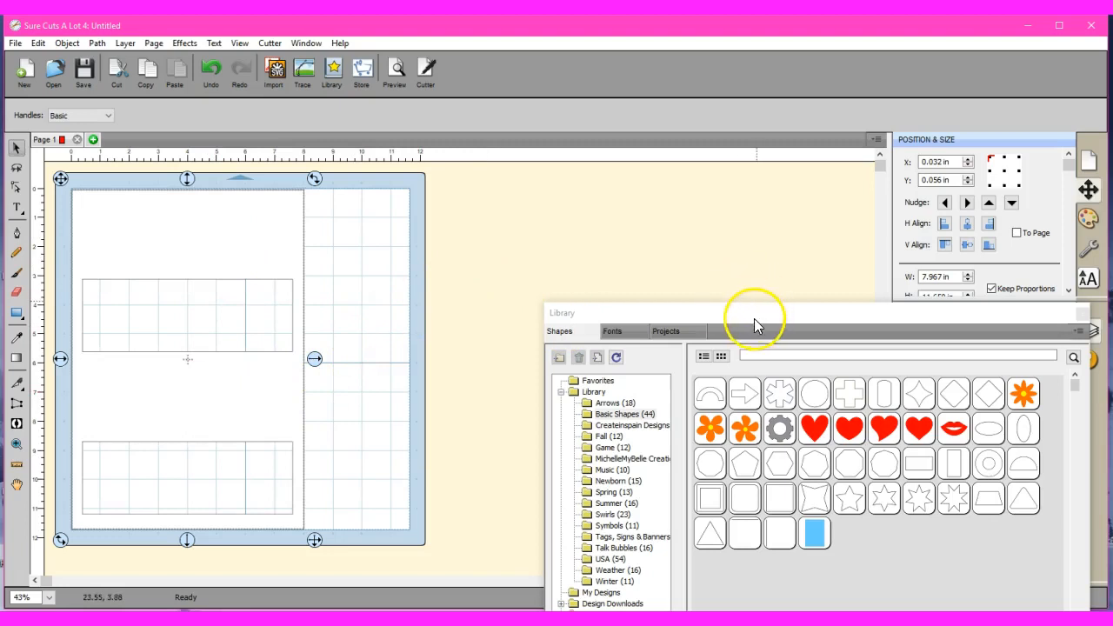
Step: Pick the Elephant font and type SECOND, GRADE, WELCOMES and JORDAN on the mat
drag(755, 313, 583, 148)
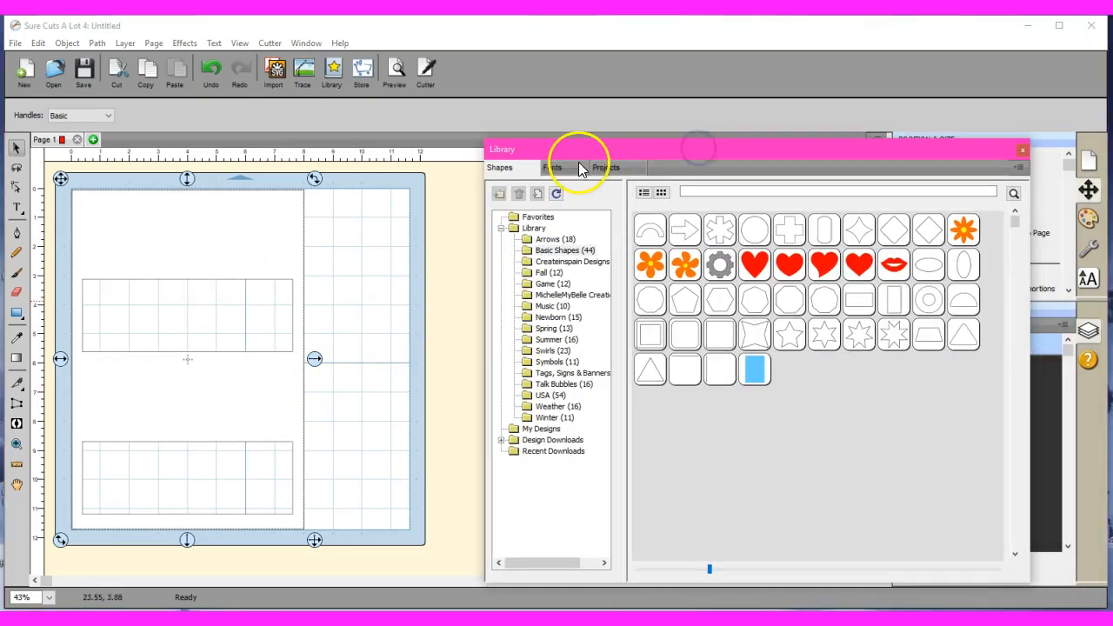
click(553, 167)
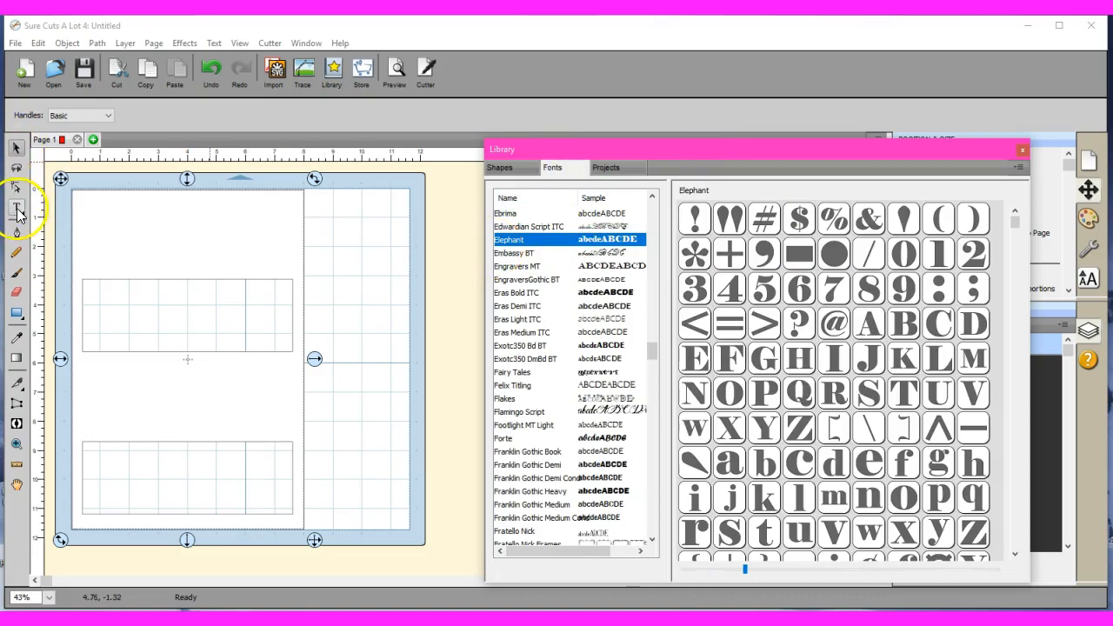
click(18, 208)
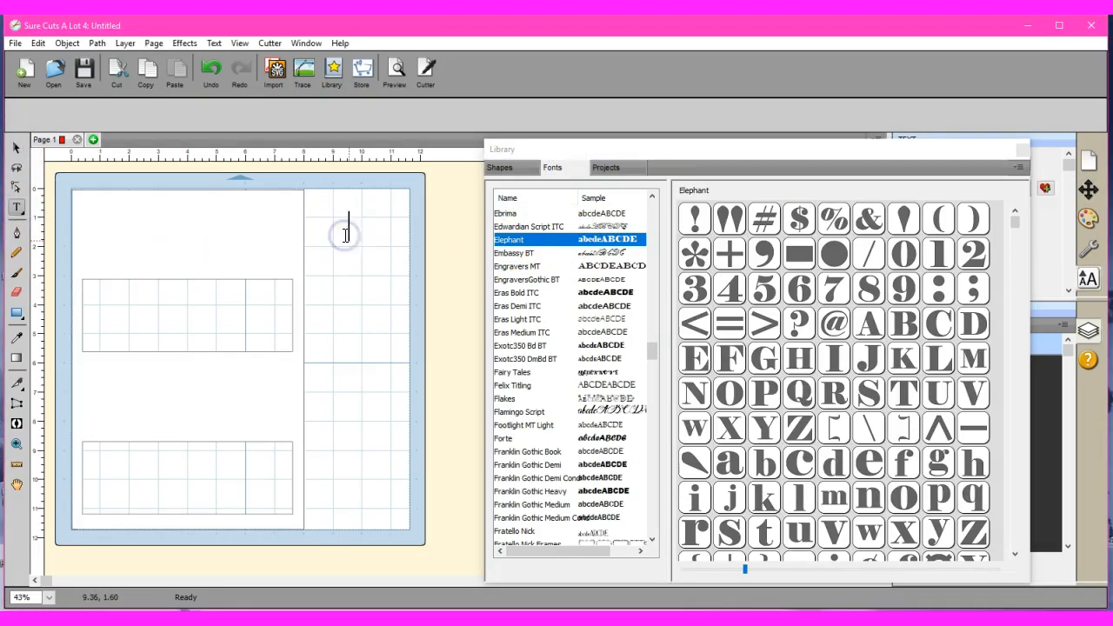
text(SECO)
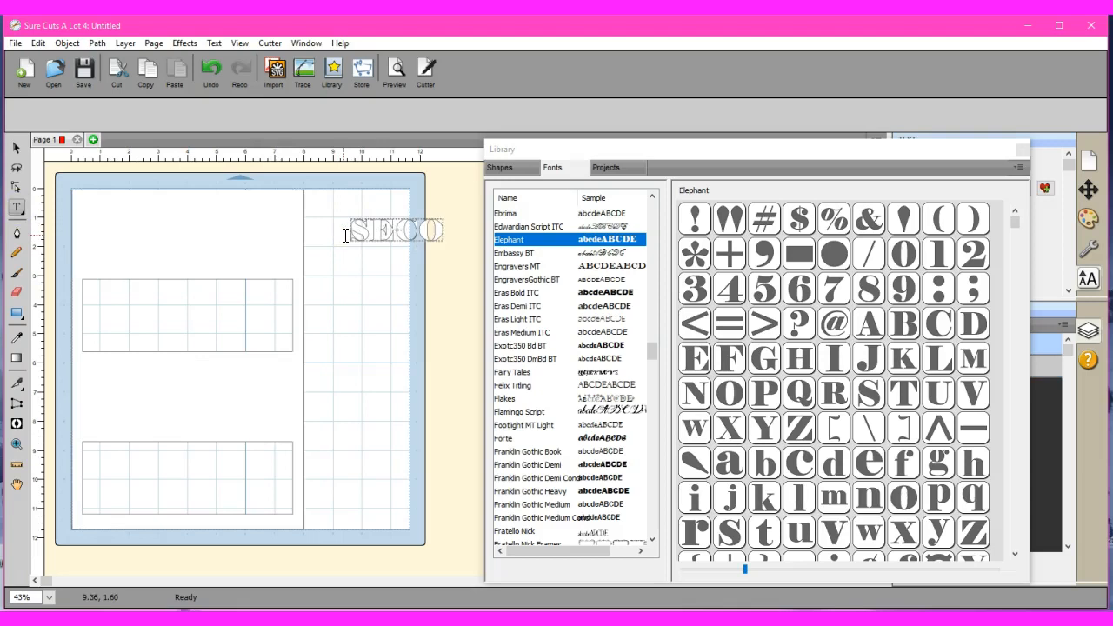
text(NI)
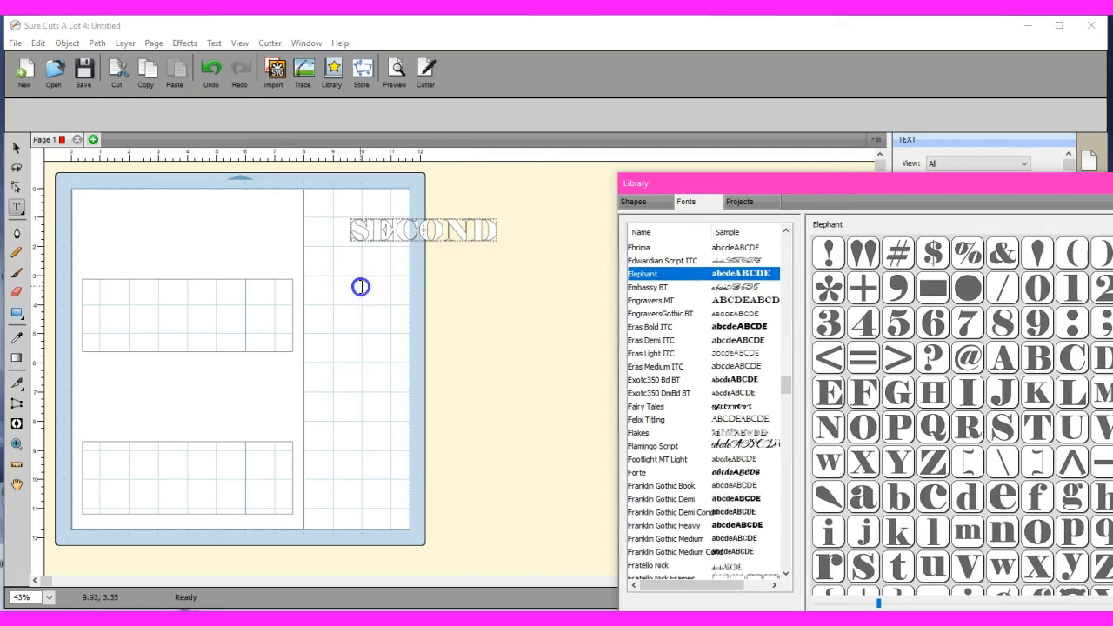
text(GRADE)
text(W)
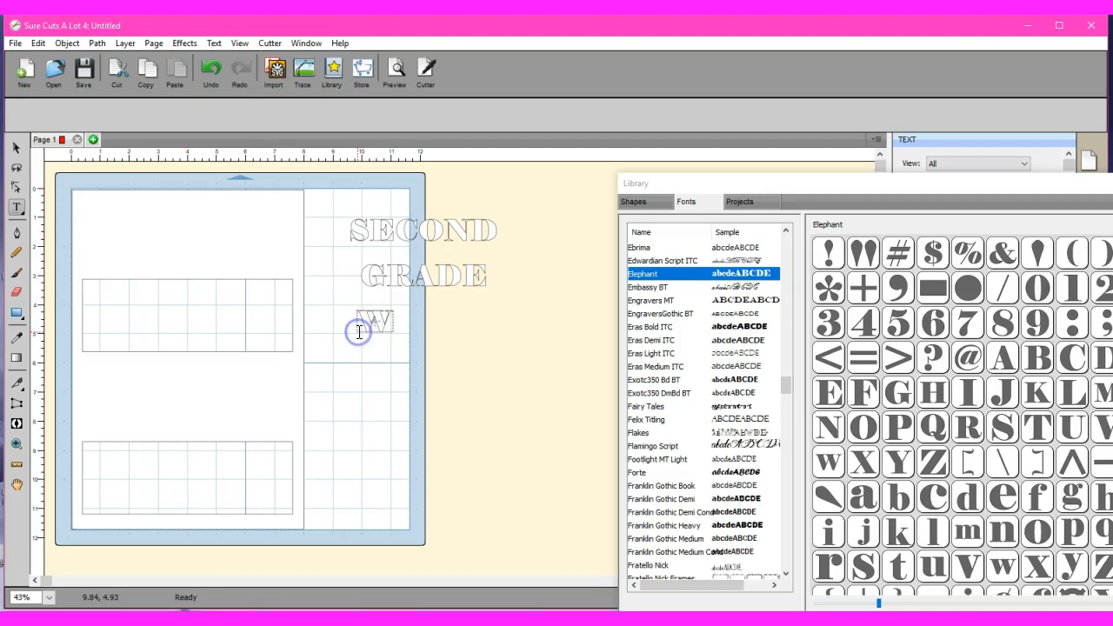
text(ELCOMES)
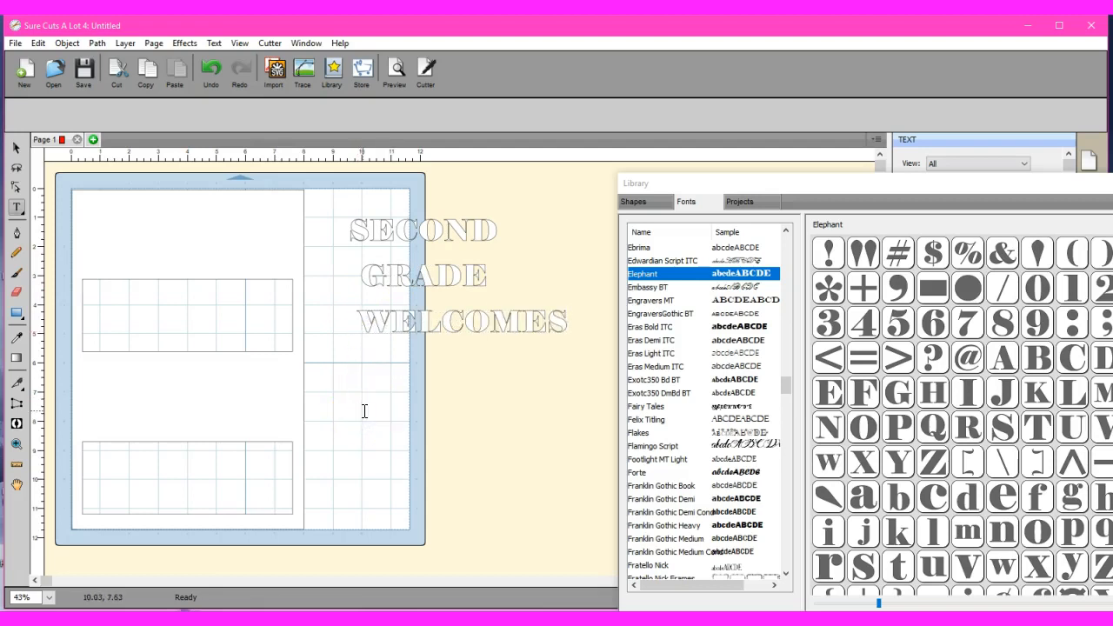
text(JORDAN)
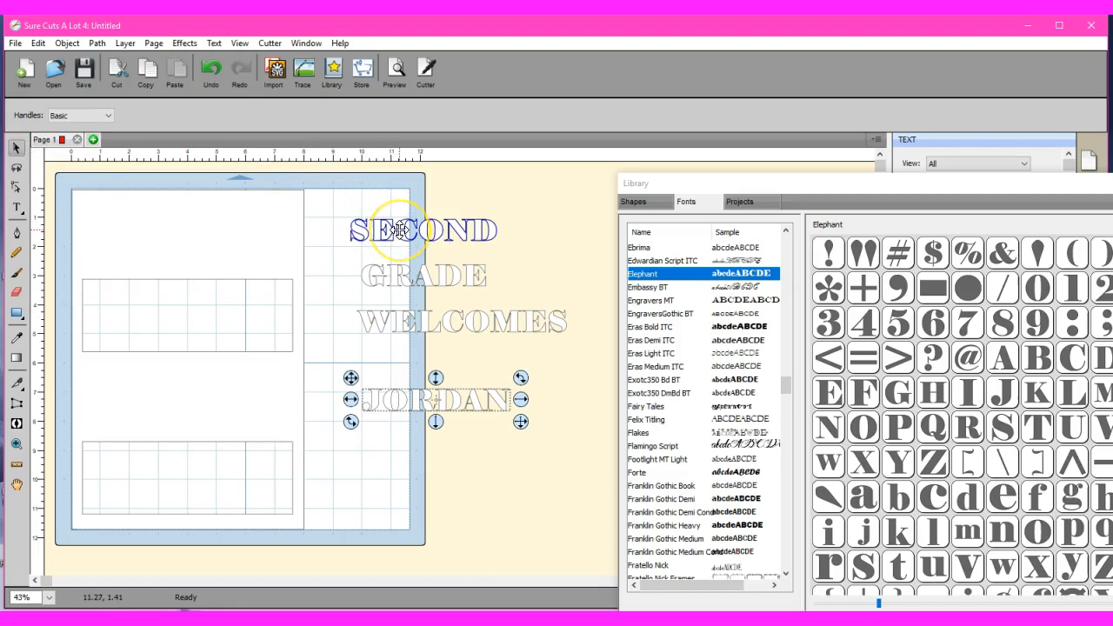
Step: Move SECOND to the panel top and enlarge SECOND and WELCOMES to span the panel width
drag(422, 231, 173, 222)
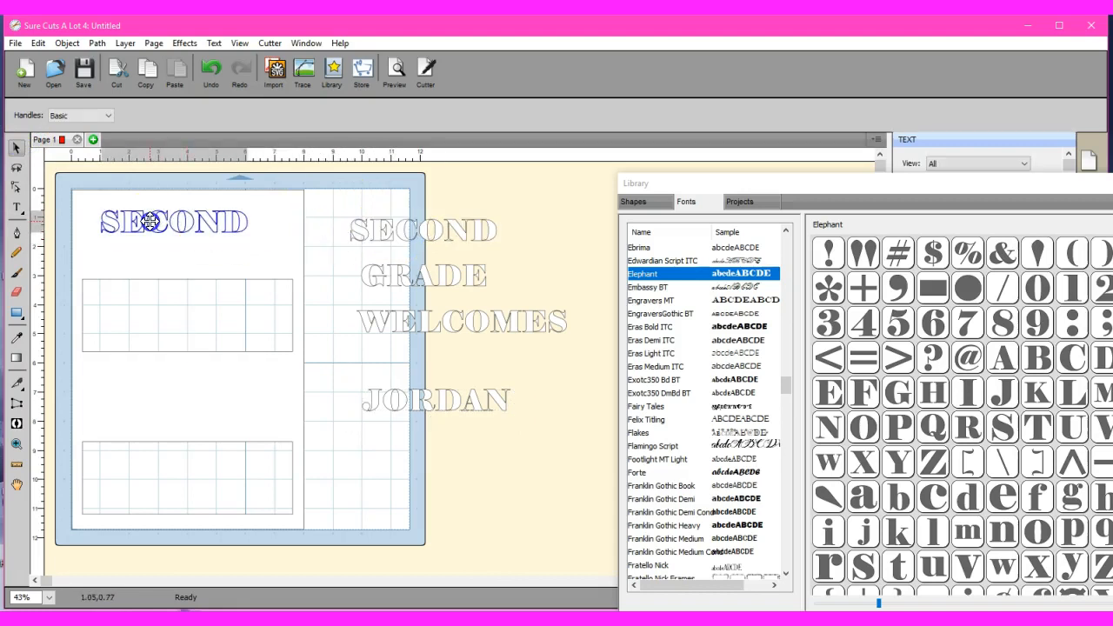
drag(172, 221, 151, 211)
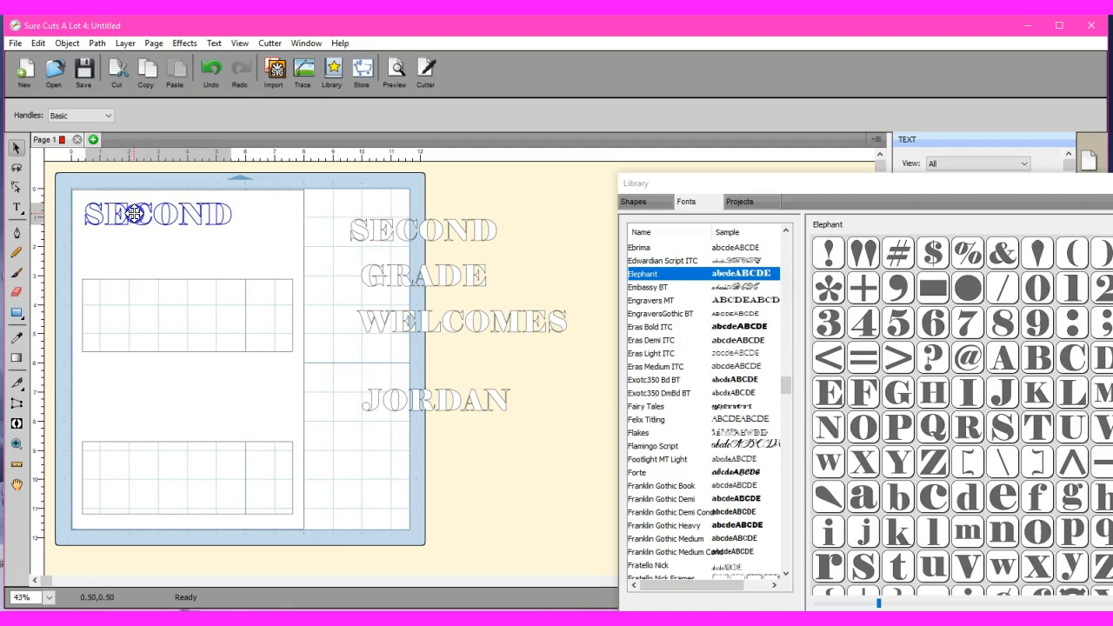
click(156, 214)
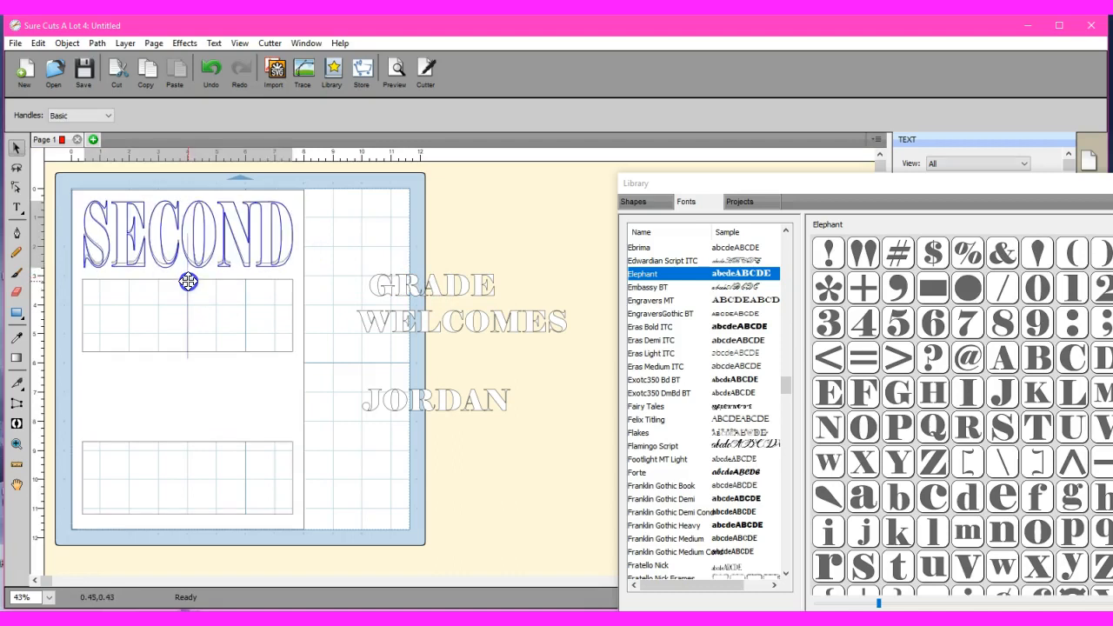
click(187, 230)
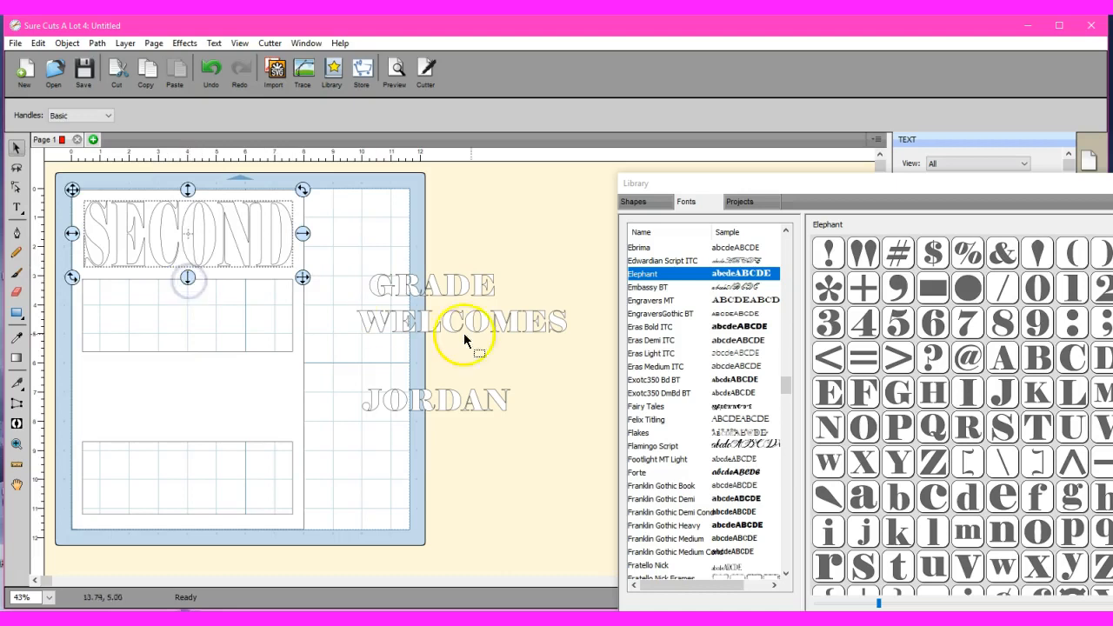
click(426, 321)
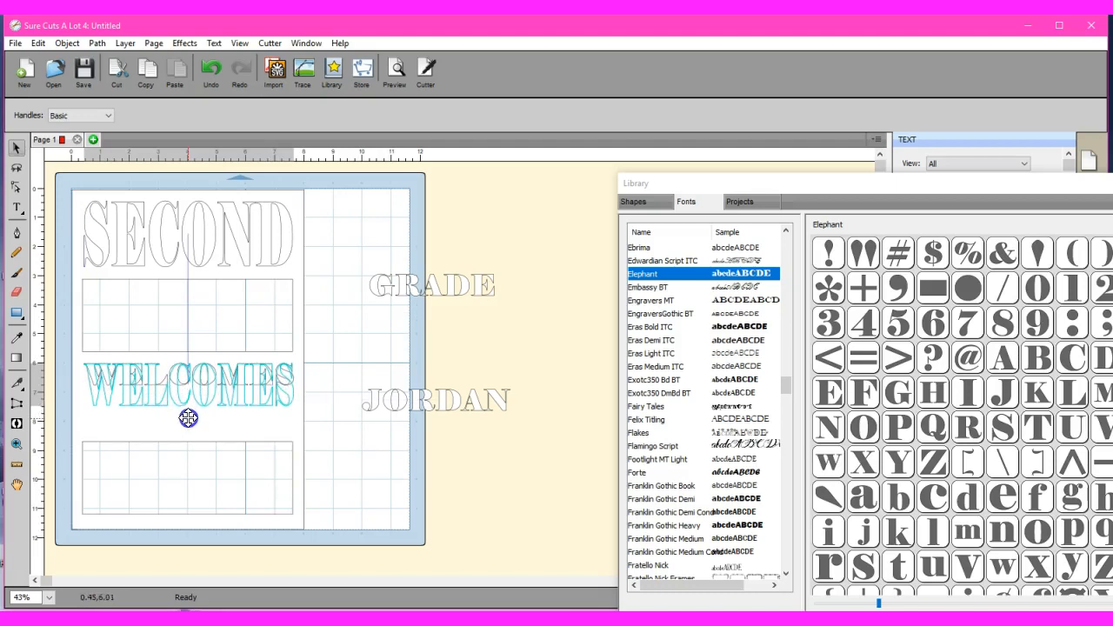
drag(189, 417, 185, 440)
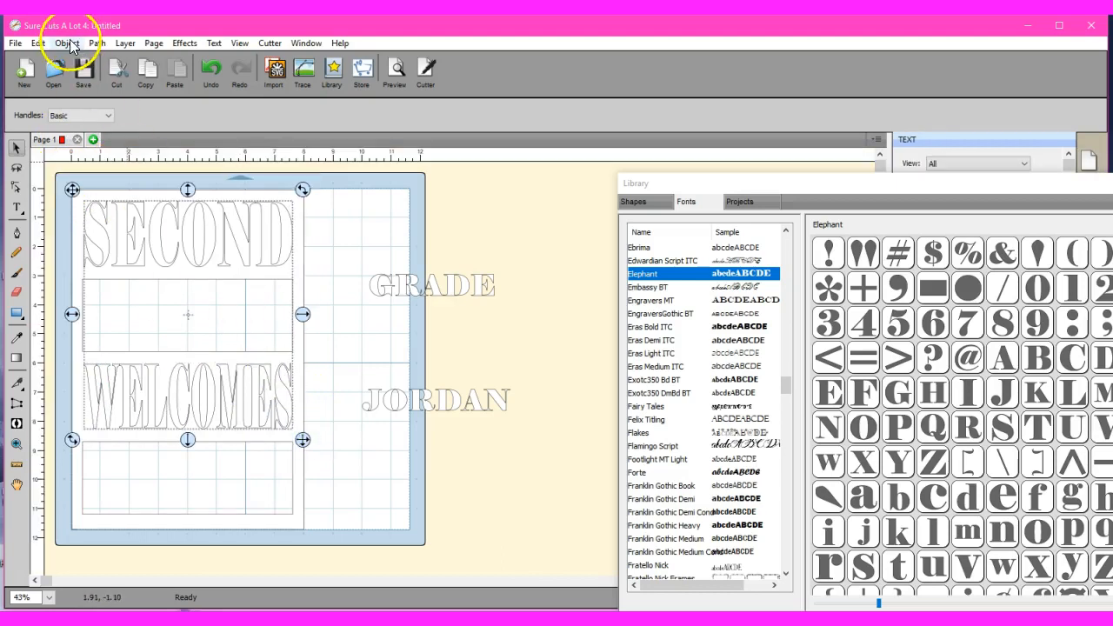
Step: Group SECOND, WELCOMES and the panel together as one object
click(67, 42)
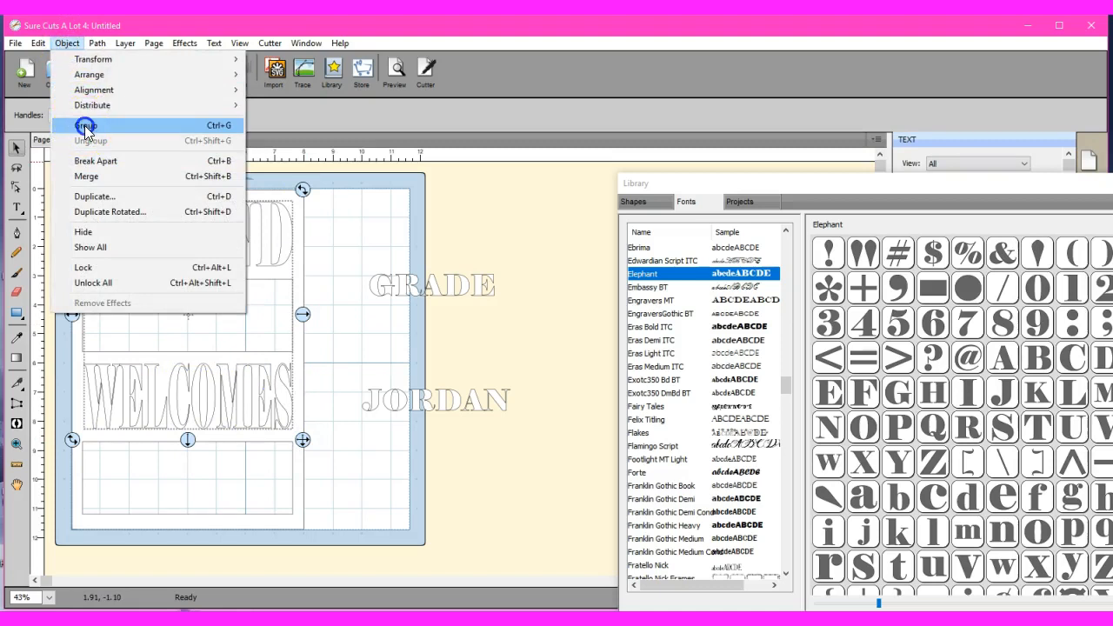
click(85, 126)
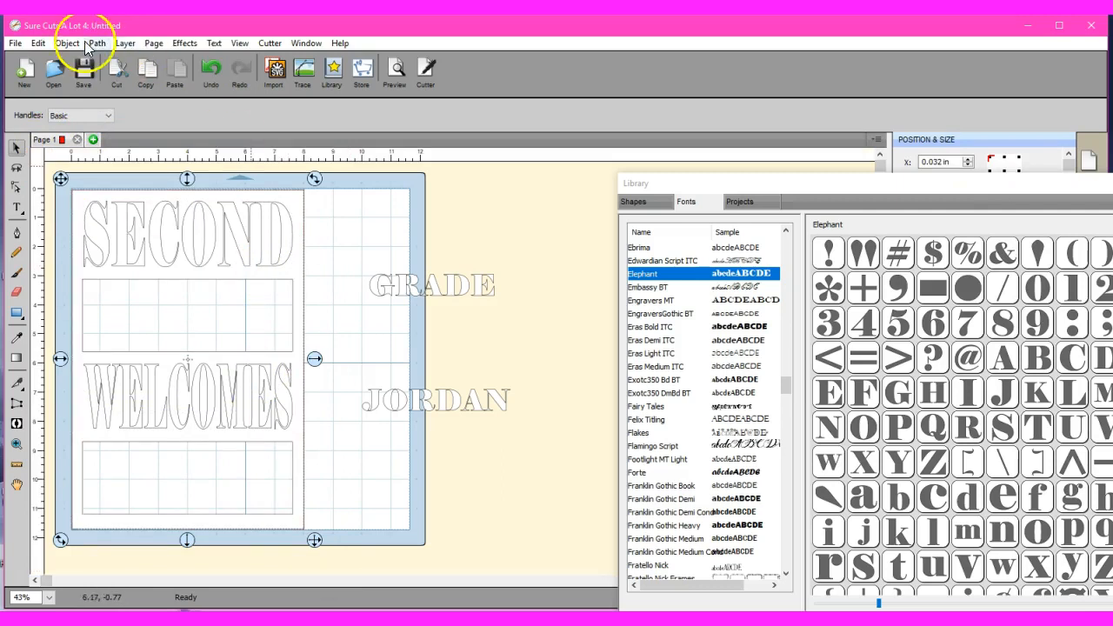
click(97, 43)
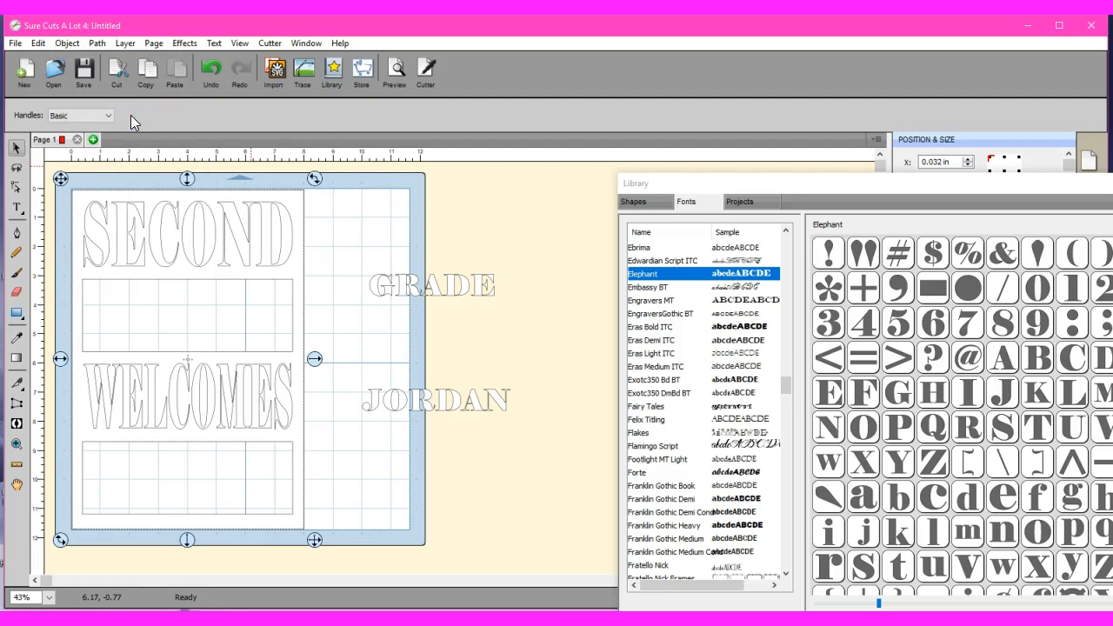
click(245, 251)
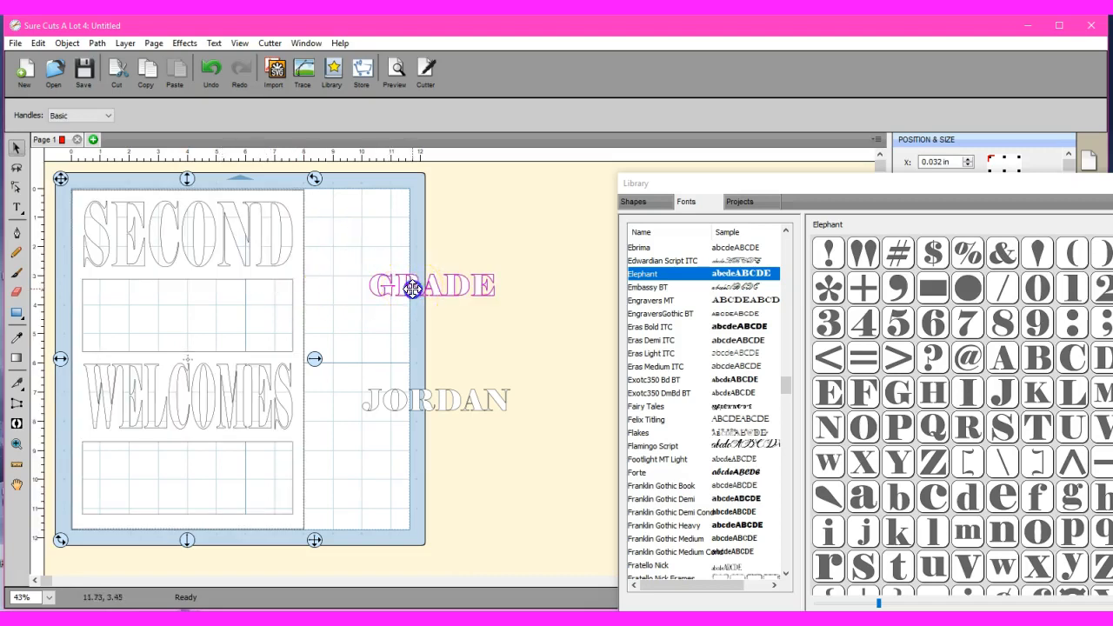
Step: Place GRADE below SECOND and JORDAN at the bottom, stretching JORDAN to the panel width
drag(432, 285, 145, 291)
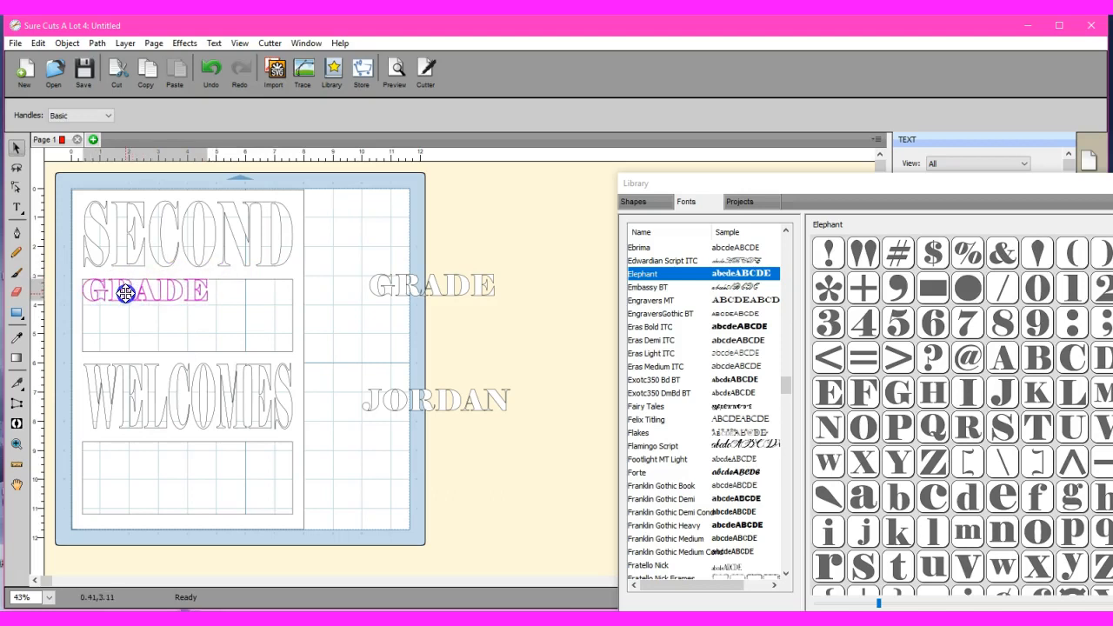
click(145, 291)
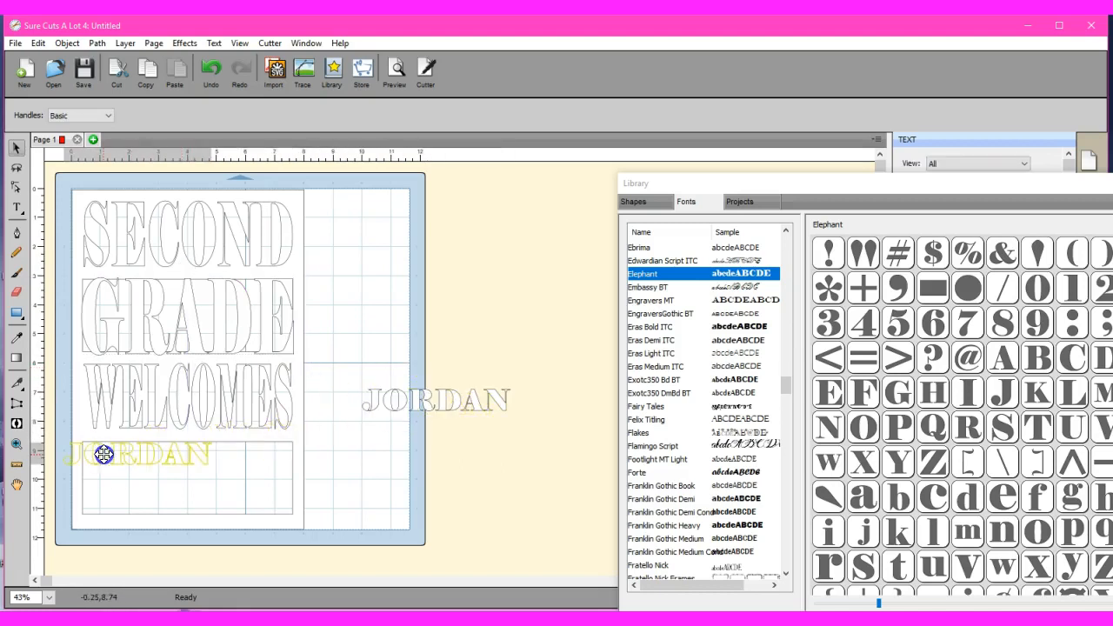
drag(103, 455, 118, 451)
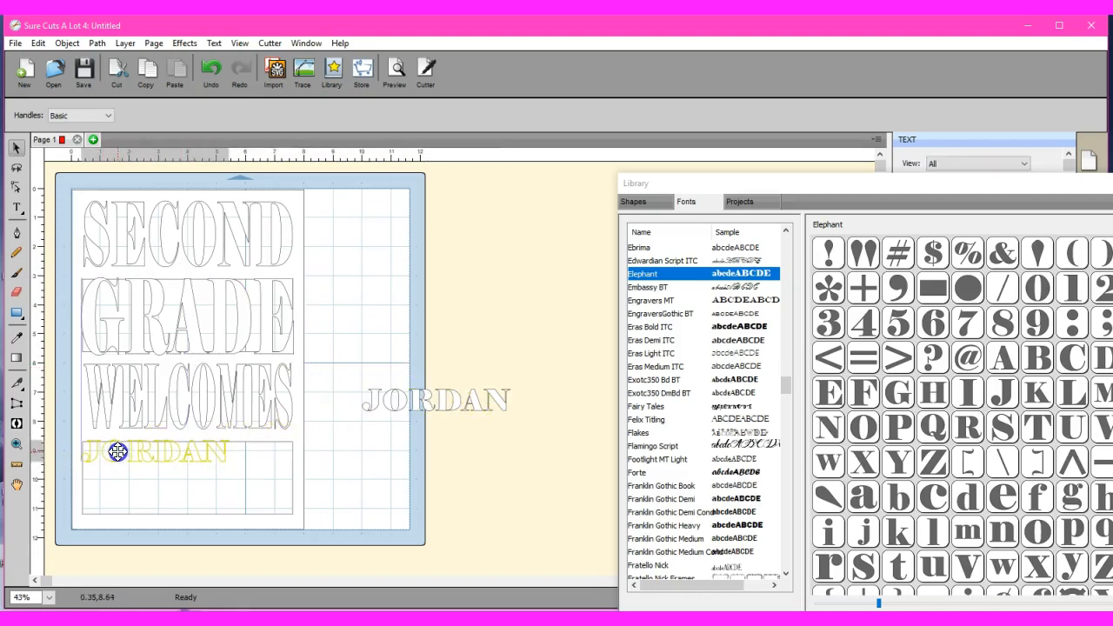
click(117, 451)
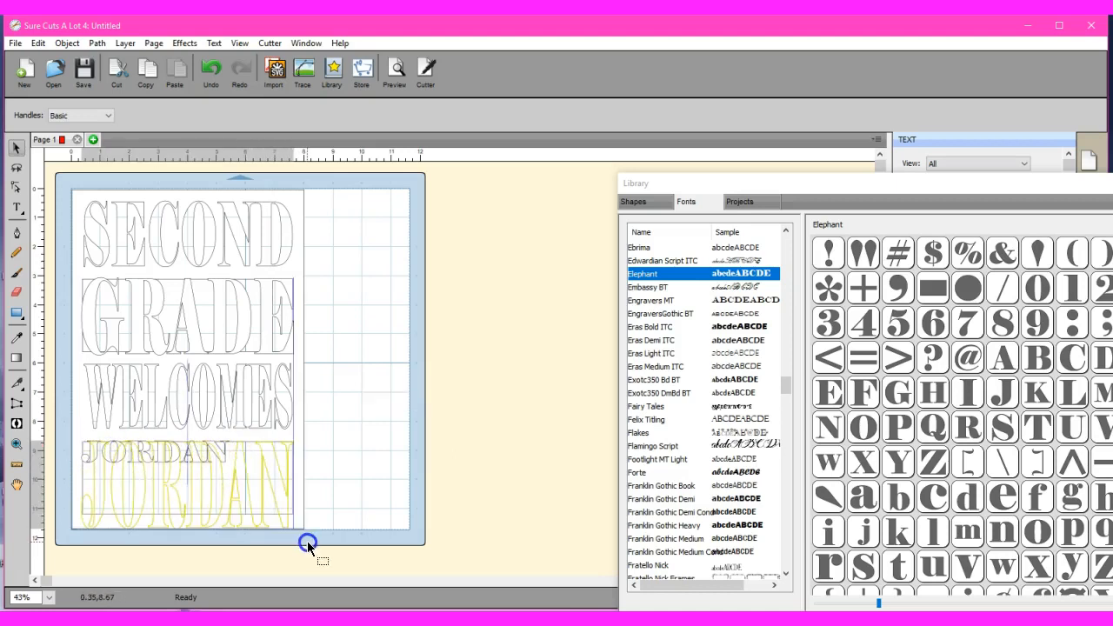
drag(309, 546, 311, 531)
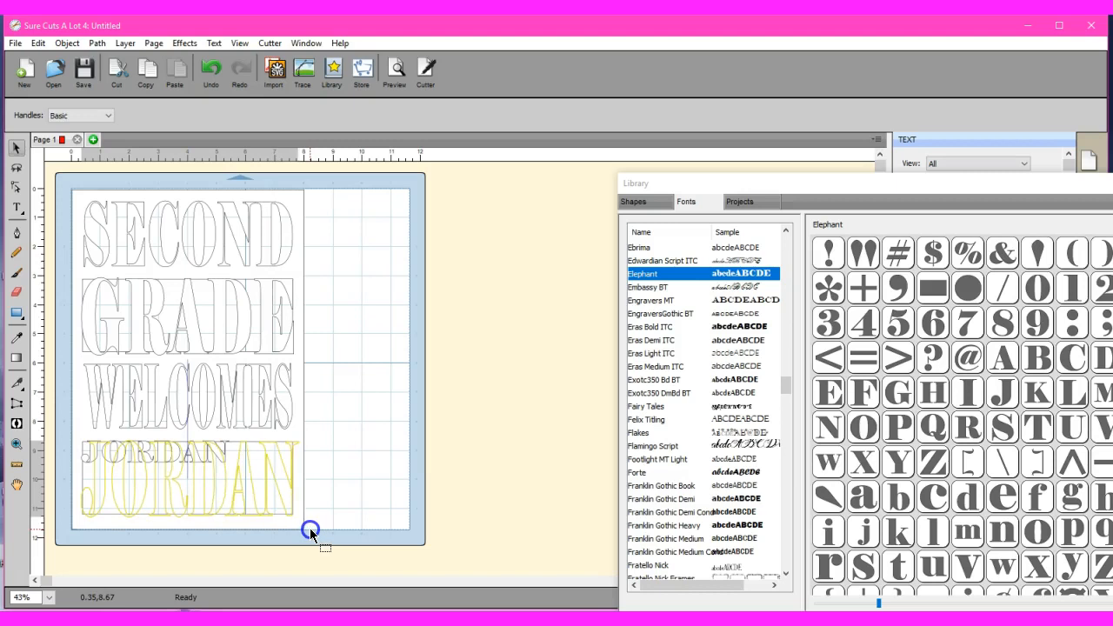
click(189, 478)
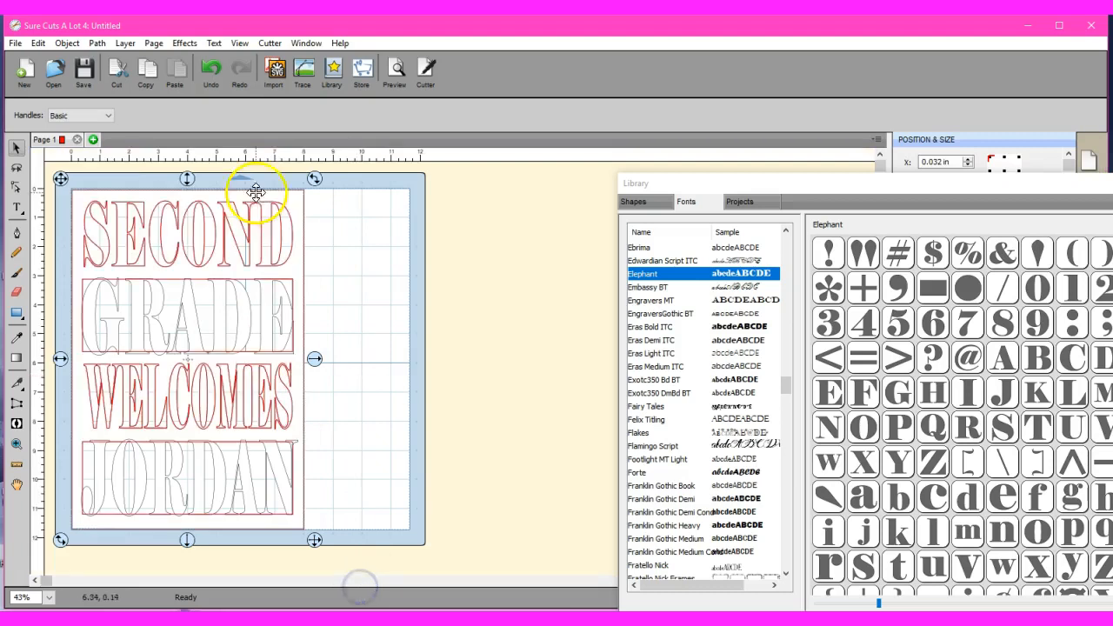
Step: Apply Path > Union to merge the panel and all four words into one shape
click(97, 42)
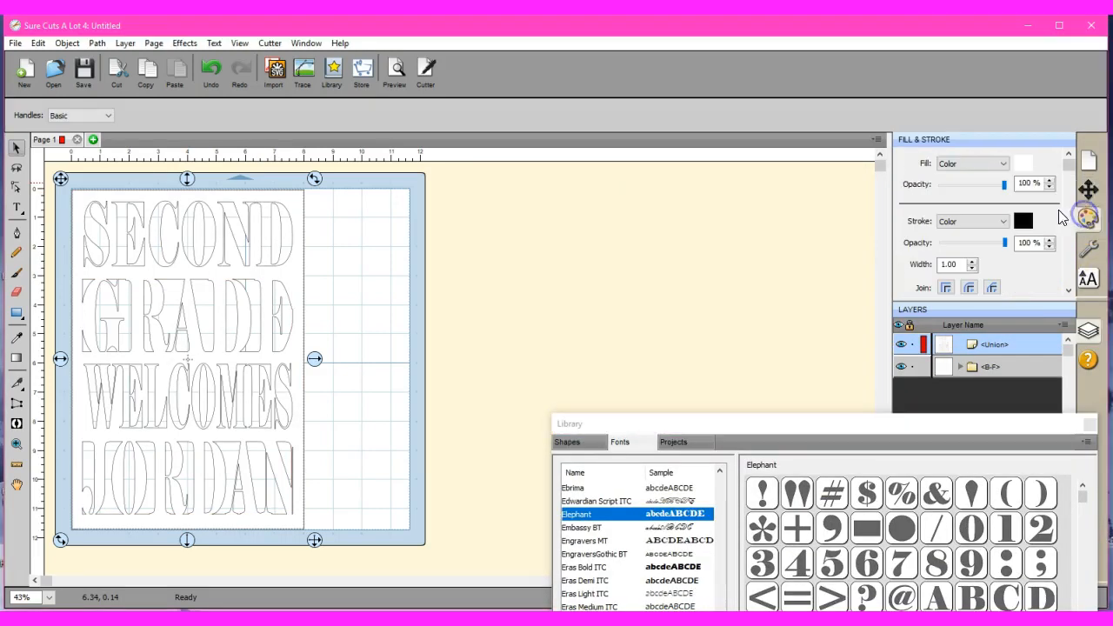
Step: Give the merged panel a solid black fill and move it toward the mat
click(1024, 163)
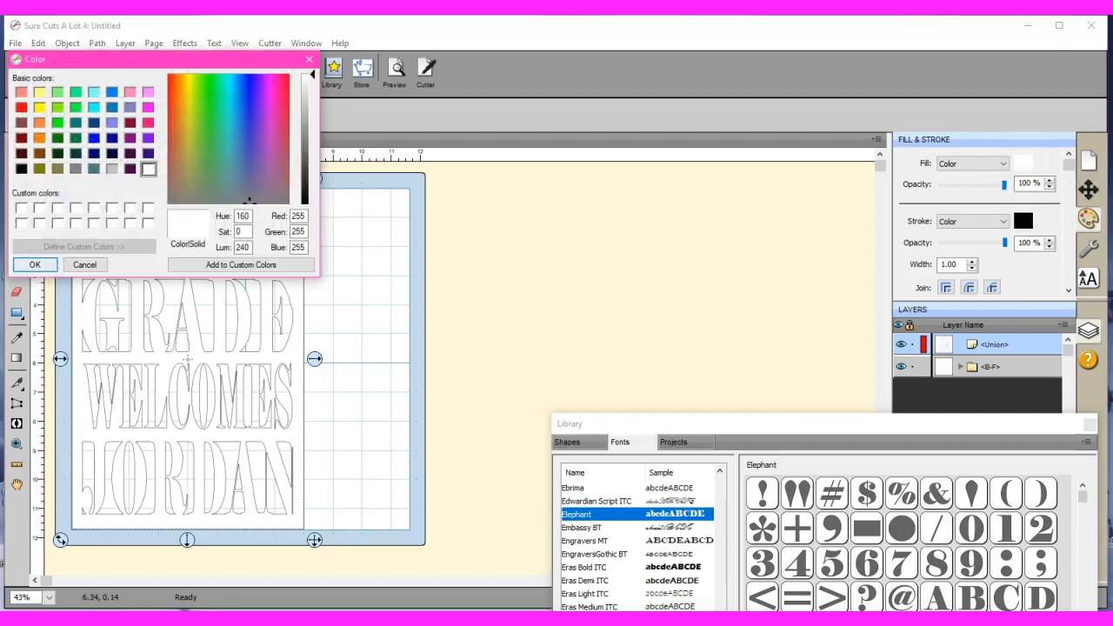
click(22, 169)
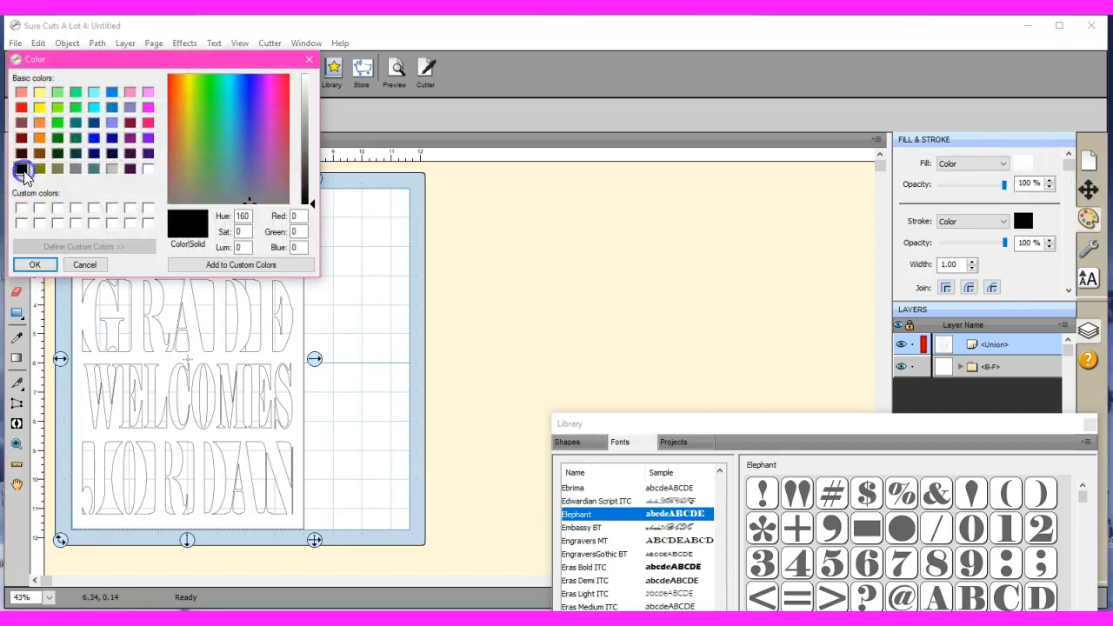
click(35, 265)
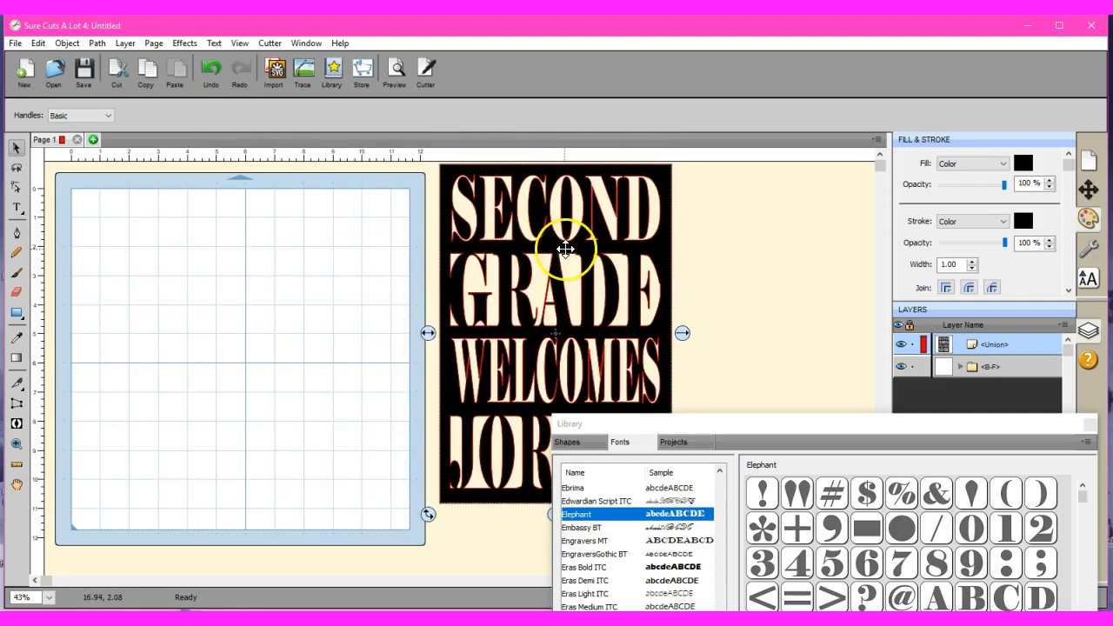
drag(565, 252, 435, 258)
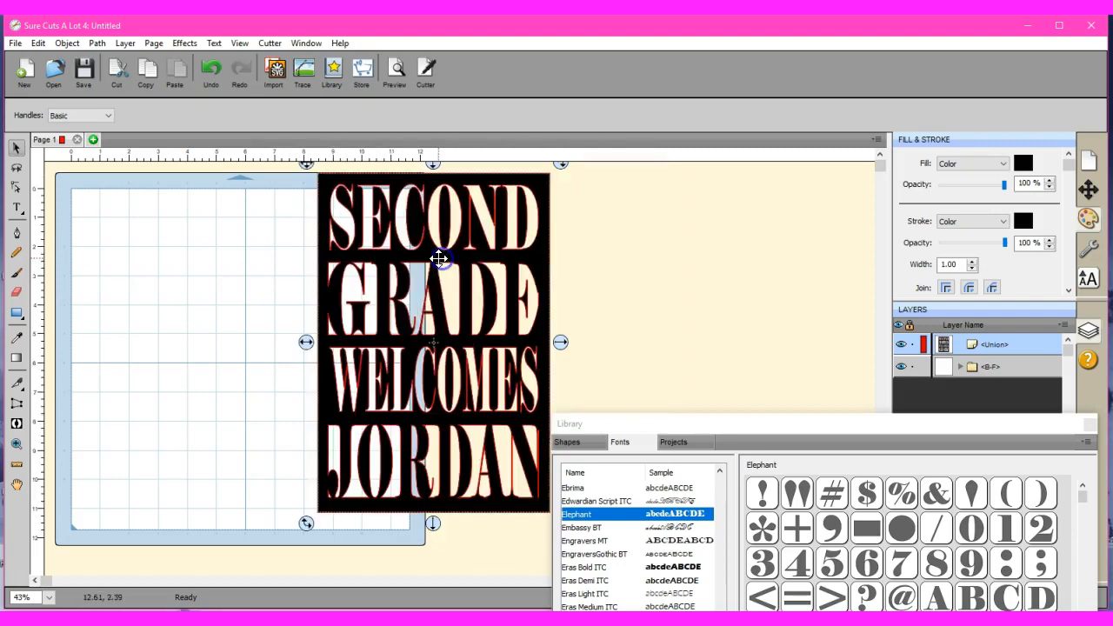